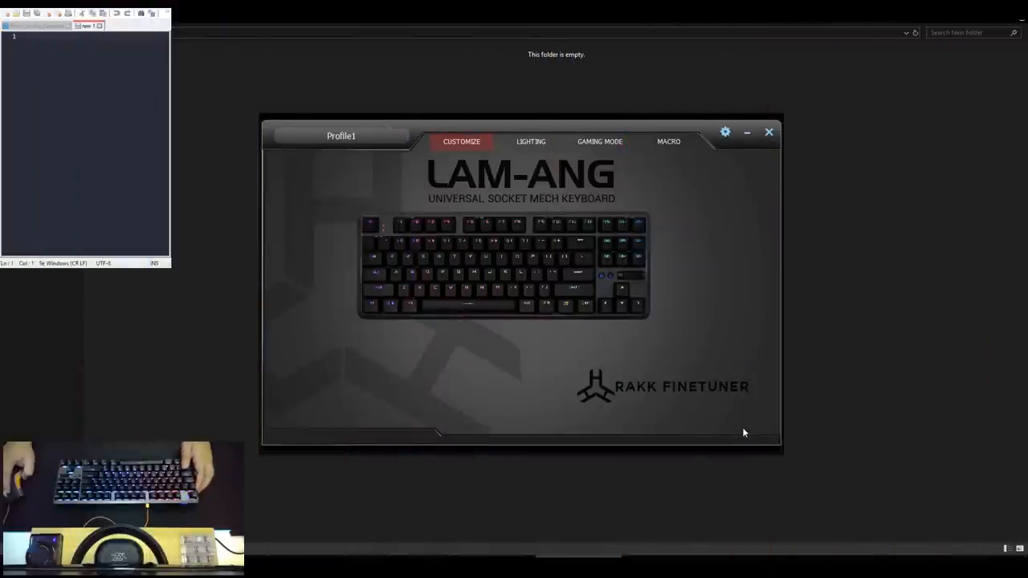
Browse the Profile, Lighting and Macro pages briefly
{"action": "left_click", "coordinate": [341, 135]}
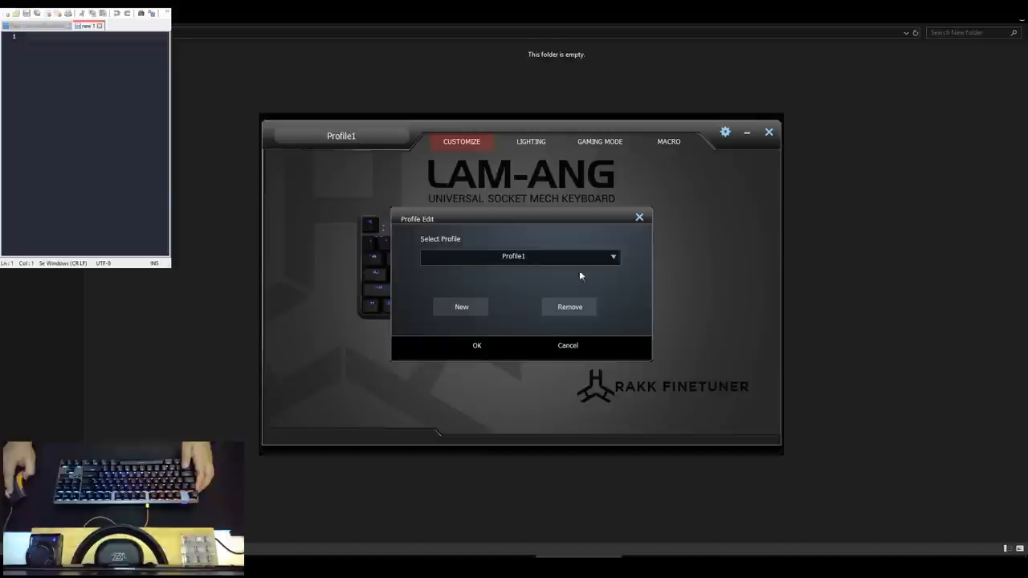
{"action": "left_click", "coordinate": [475, 345]}
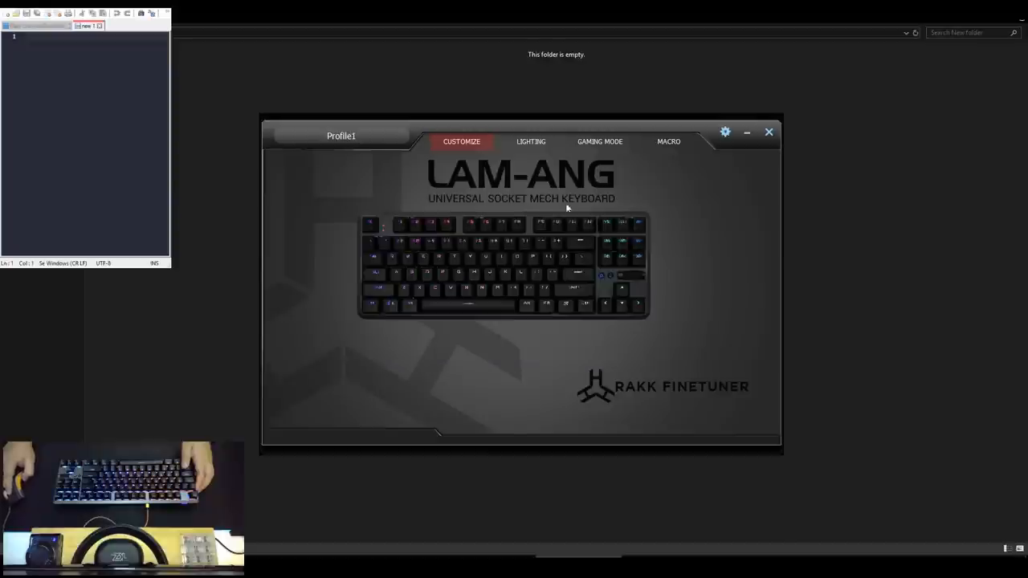
{"action": "left_click", "coordinate": [530, 142]}
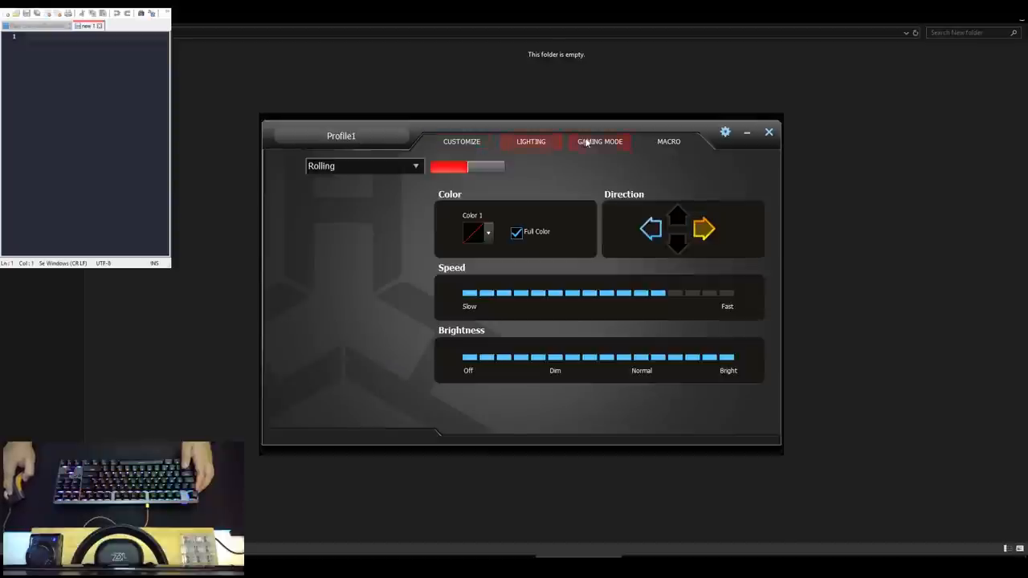
{"action": "left_click", "coordinate": [668, 142]}
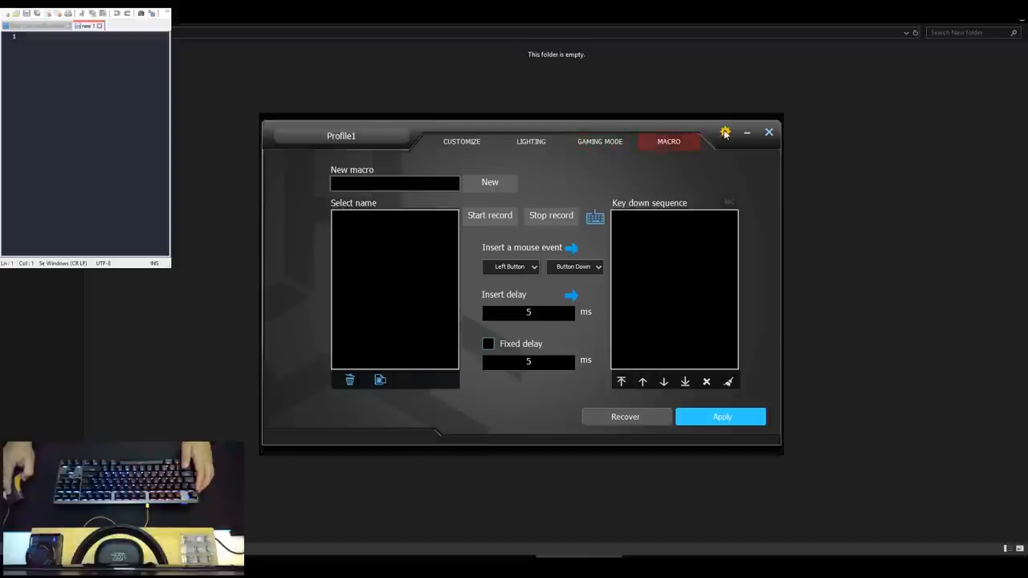
Set the UI text colour to orange in Settings
{"action": "left_click", "coordinate": [724, 131]}
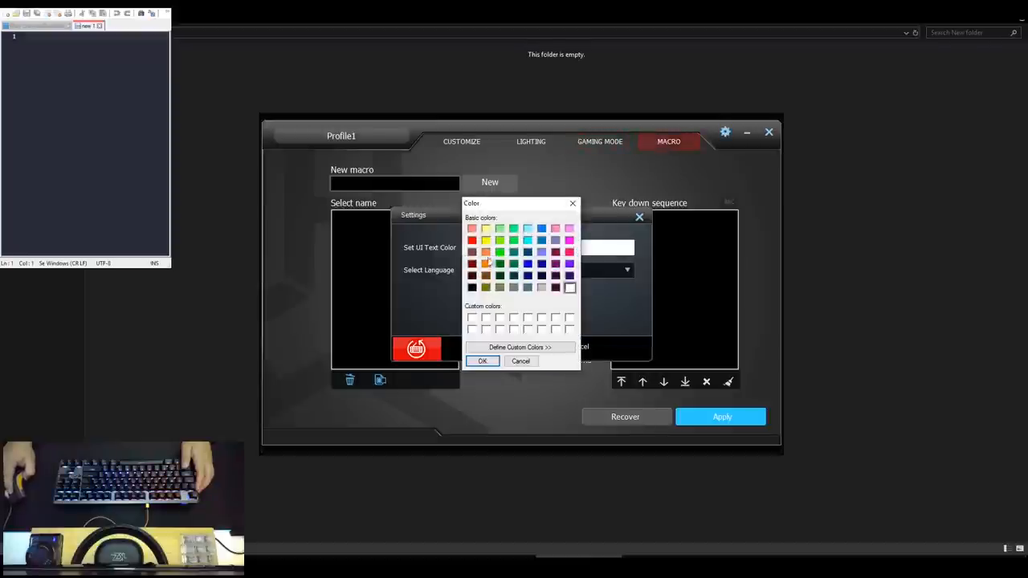
{"action": "left_click", "coordinate": [481, 359]}
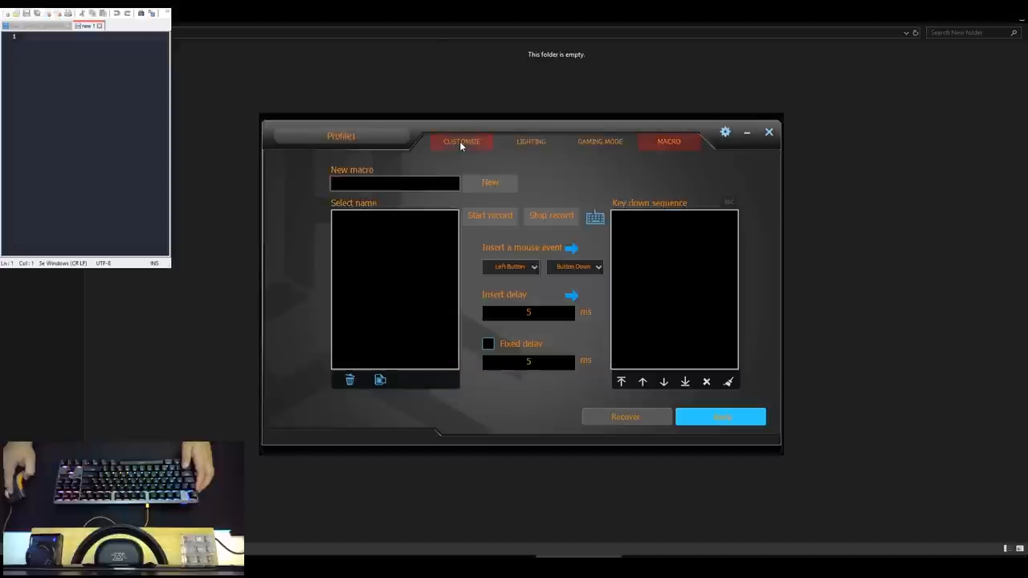
Select the Esc key on the Customize page and preview the Mouse Function option
{"action": "left_click", "coordinate": [462, 141]}
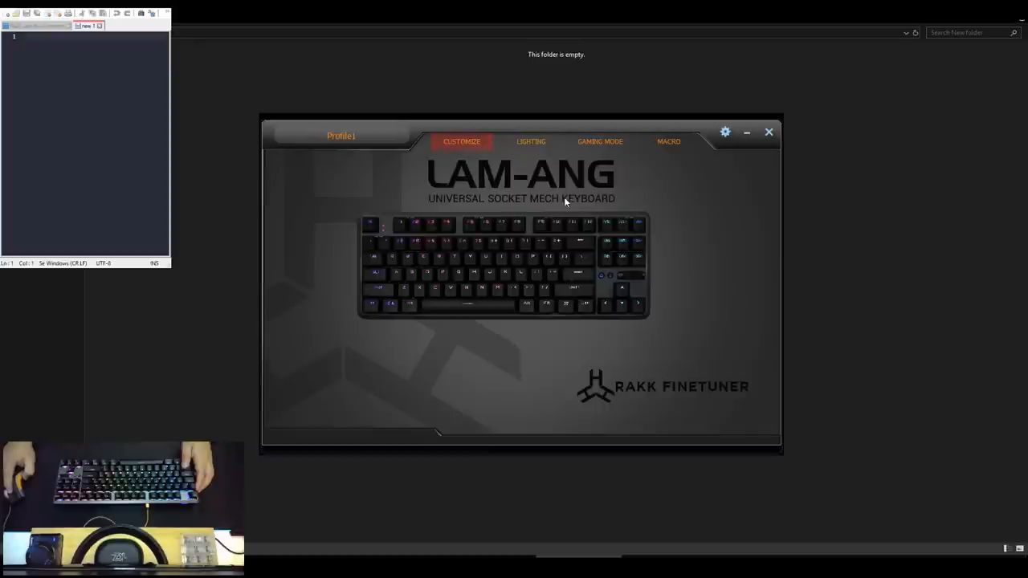
{"action": "left_click", "coordinate": [371, 223]}
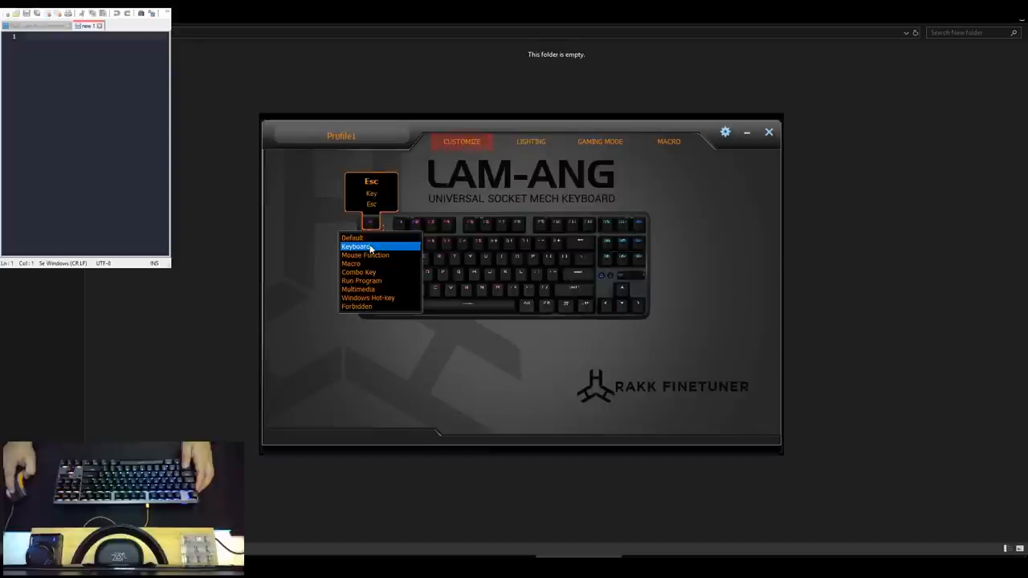
{"action": "left_click", "coordinate": [366, 255]}
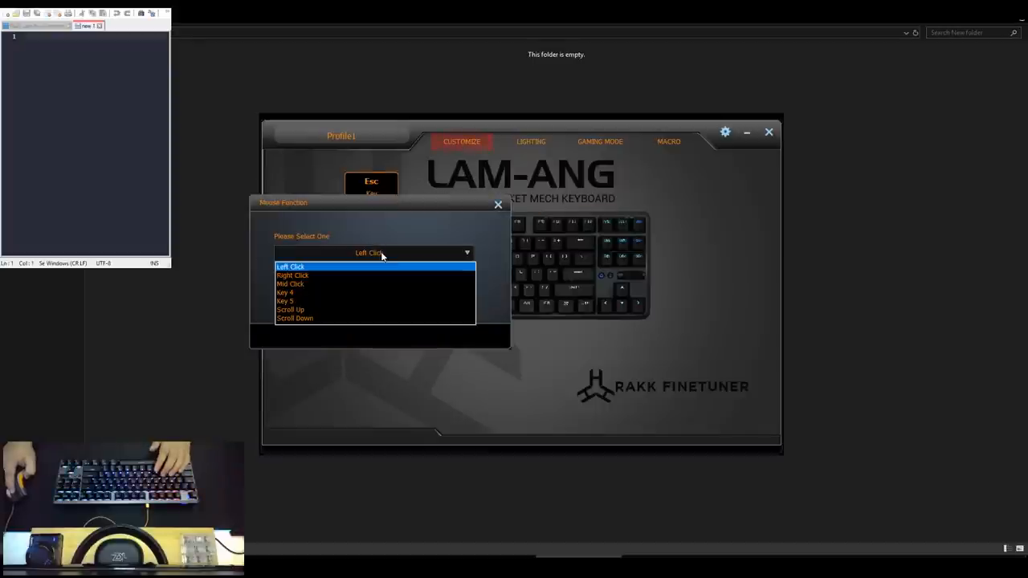
{"action": "left_click", "coordinate": [498, 205]}
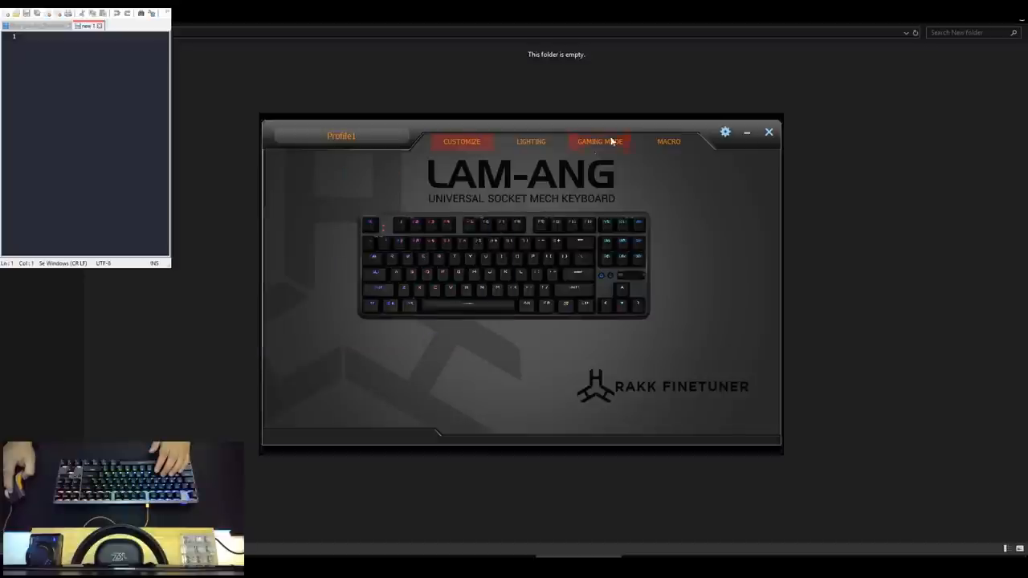
Preview Macro and Run Program options, then assign Forbidden to the Esc key
{"action": "left_click", "coordinate": [668, 142]}
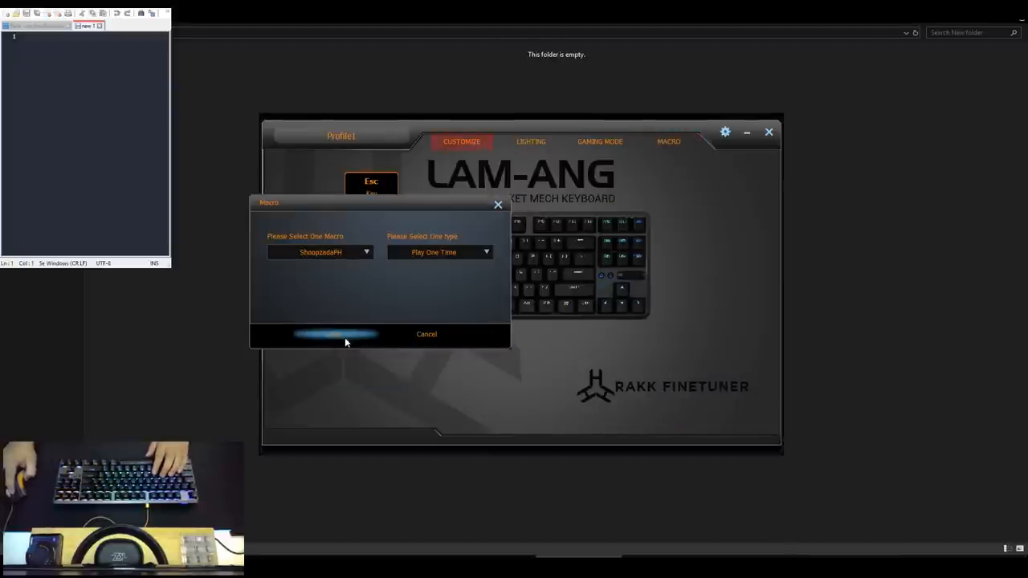
{"action": "left_click", "coordinate": [334, 334]}
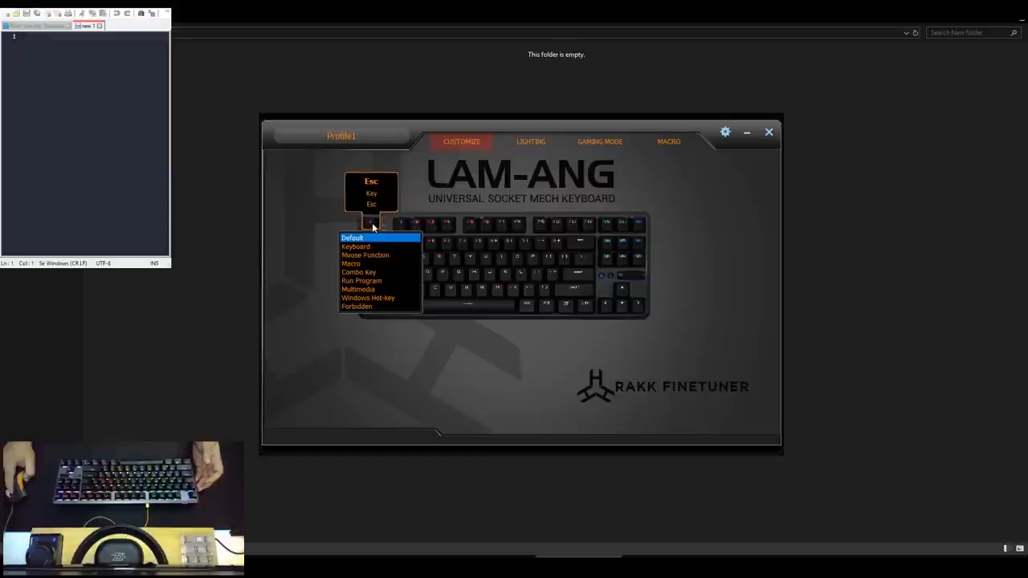
{"action": "left_click", "coordinate": [361, 280]}
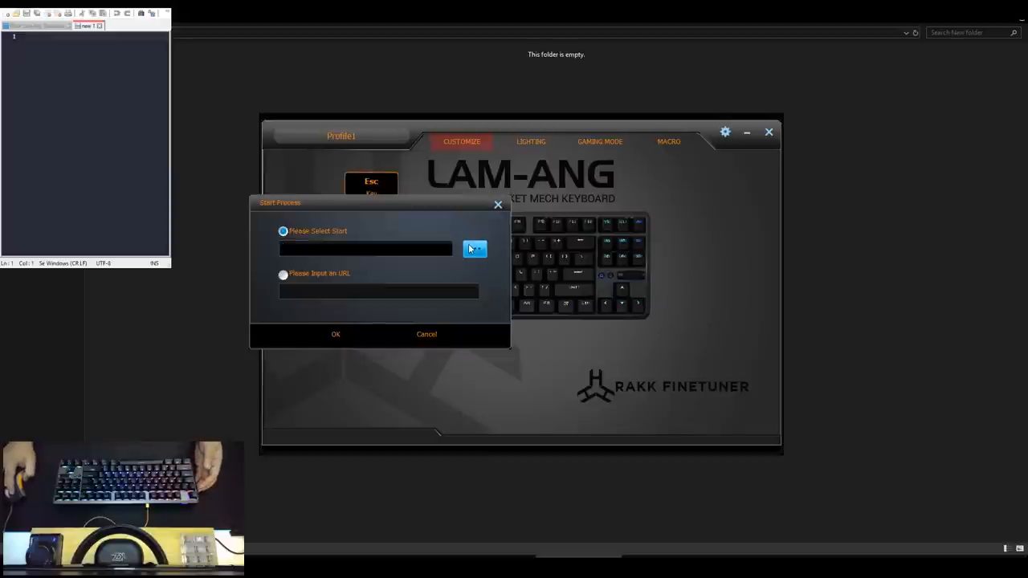
{"action": "left_click", "coordinate": [283, 275]}
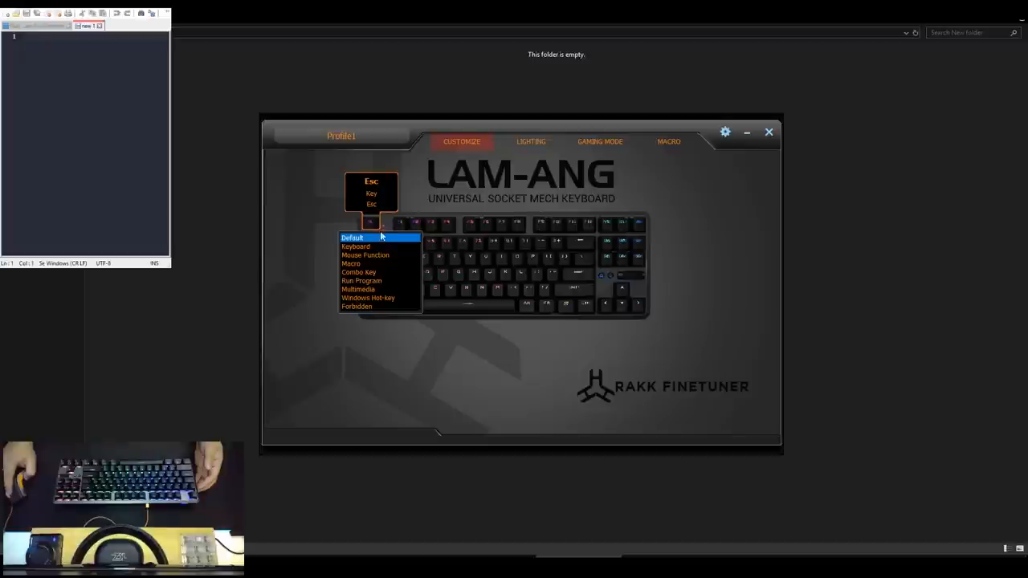
{"action": "left_click", "coordinate": [357, 305]}
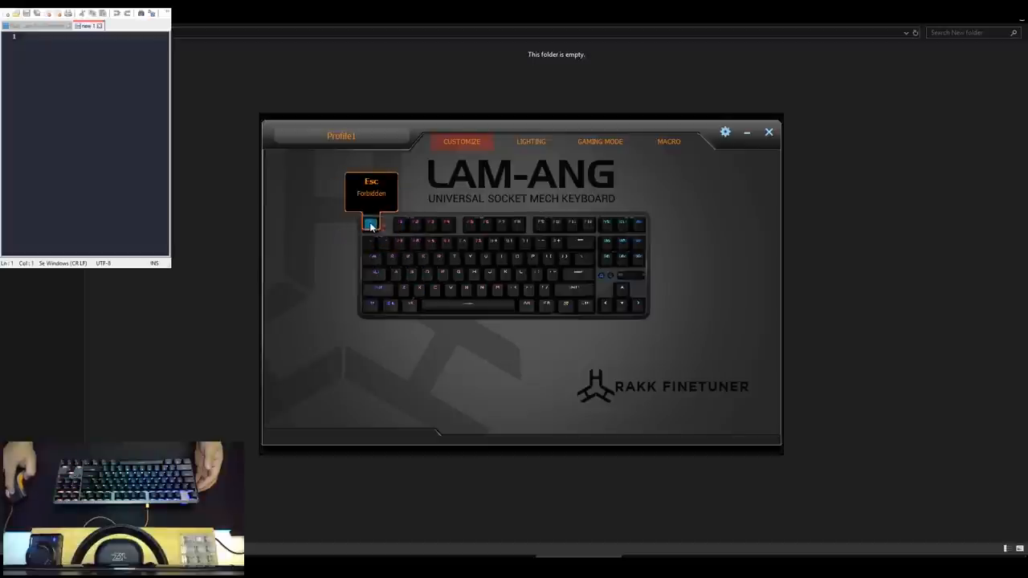
{"action": "mouse_move", "coordinate": [370, 244]}
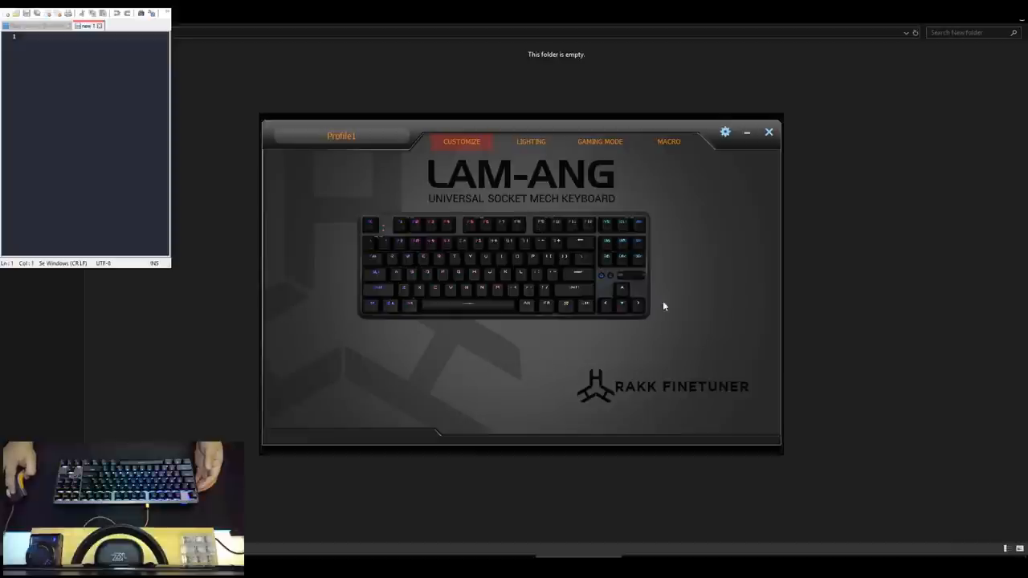
{"action": "mouse_move", "coordinate": [644, 276]}
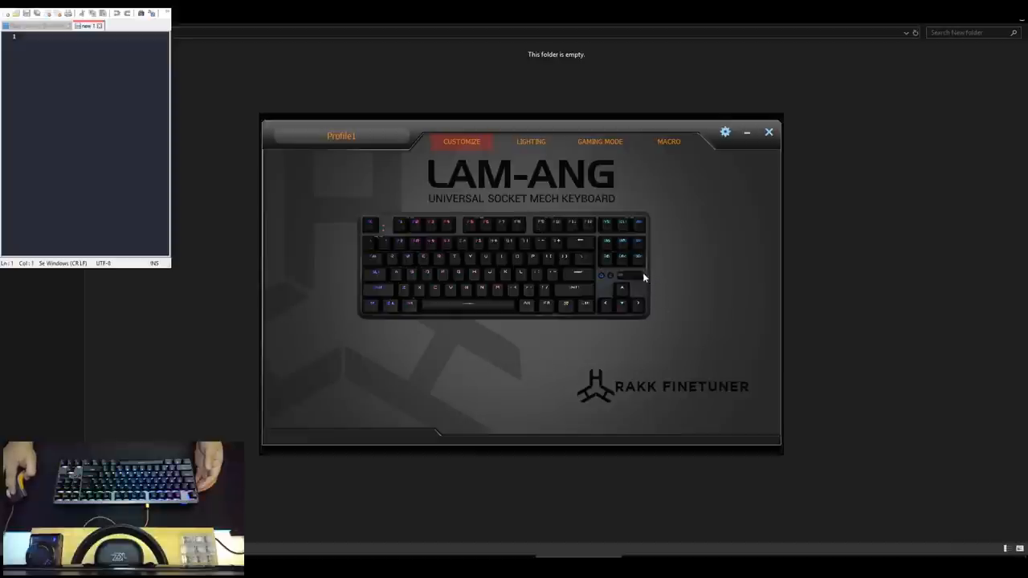
{"action": "mouse_move", "coordinate": [636, 279]}
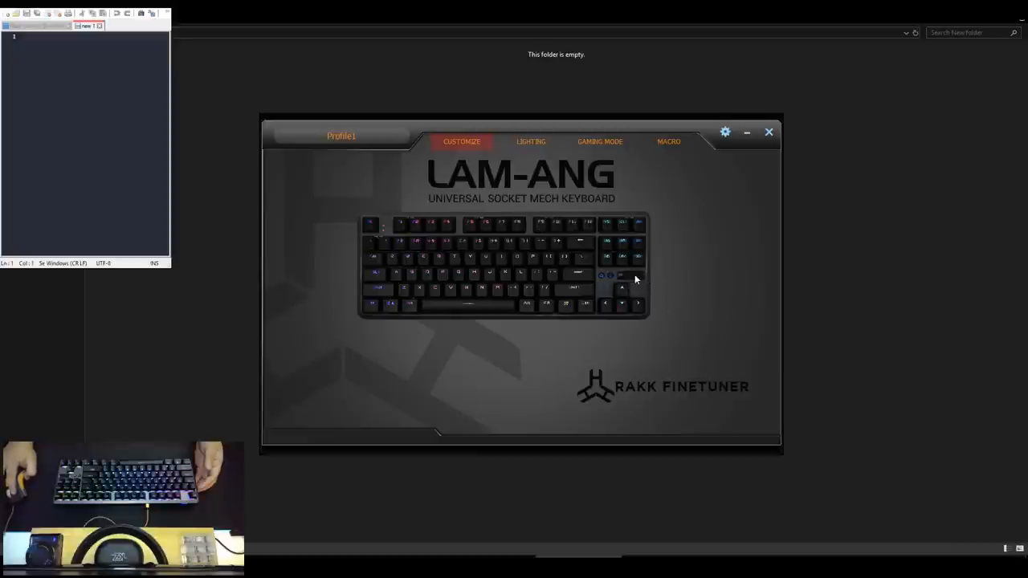
{"action": "mouse_move", "coordinate": [645, 279]}
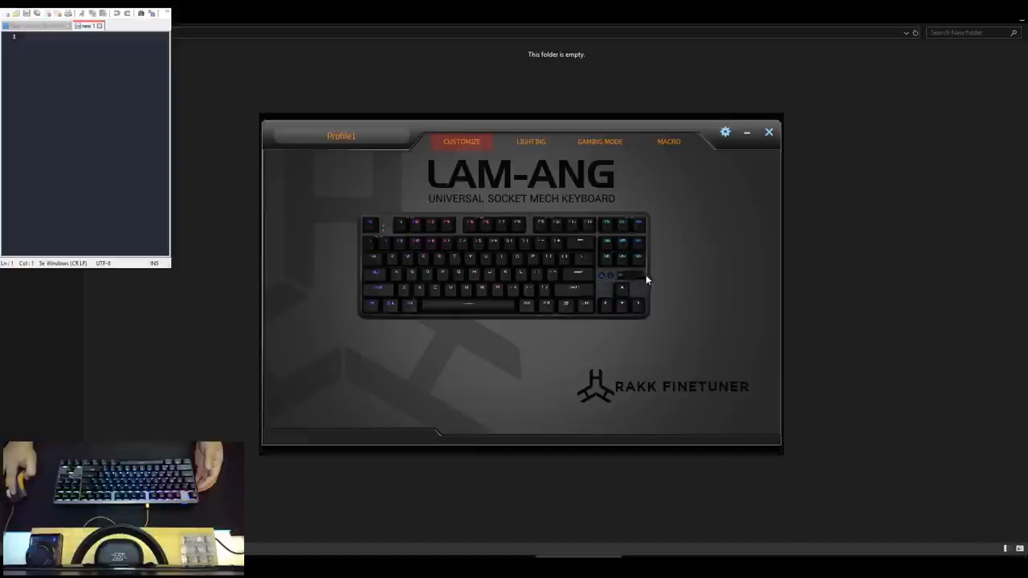
{"action": "mouse_move", "coordinate": [635, 277]}
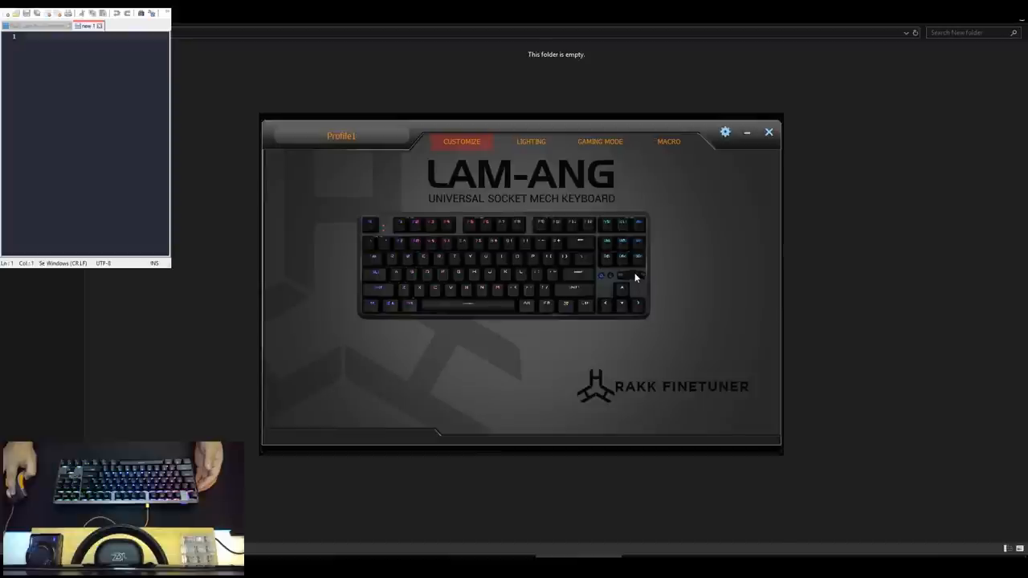
Preview the SingleOff, Falling and Outward lighting effects
{"action": "left_click", "coordinate": [530, 141]}
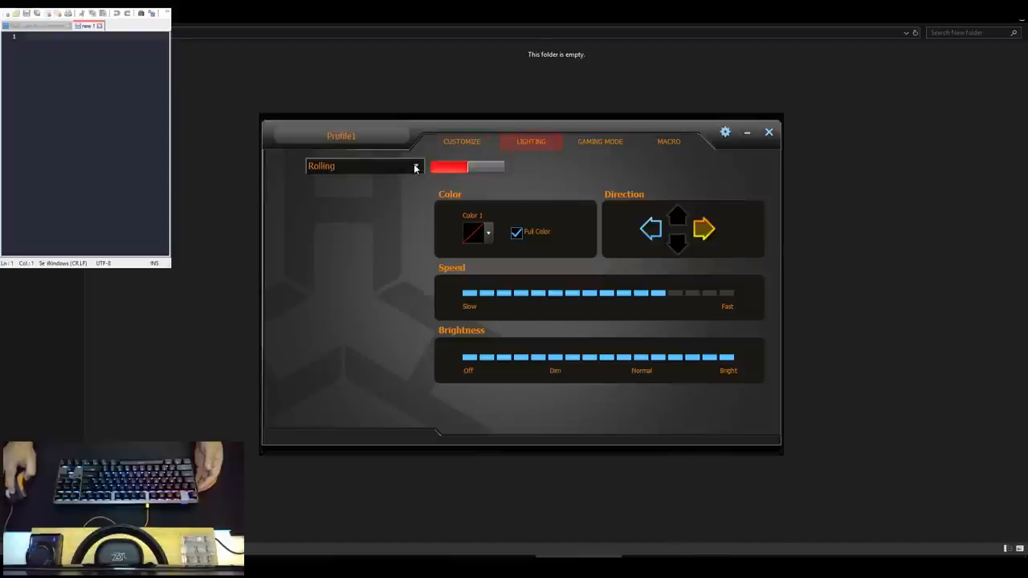
{"action": "left_click", "coordinate": [414, 165]}
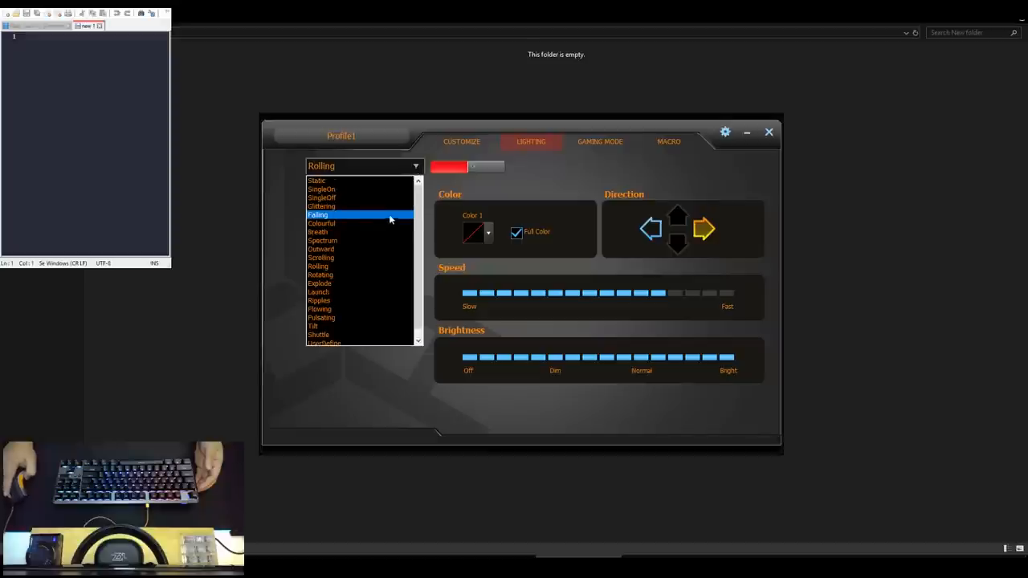
{"action": "left_click", "coordinate": [321, 197]}
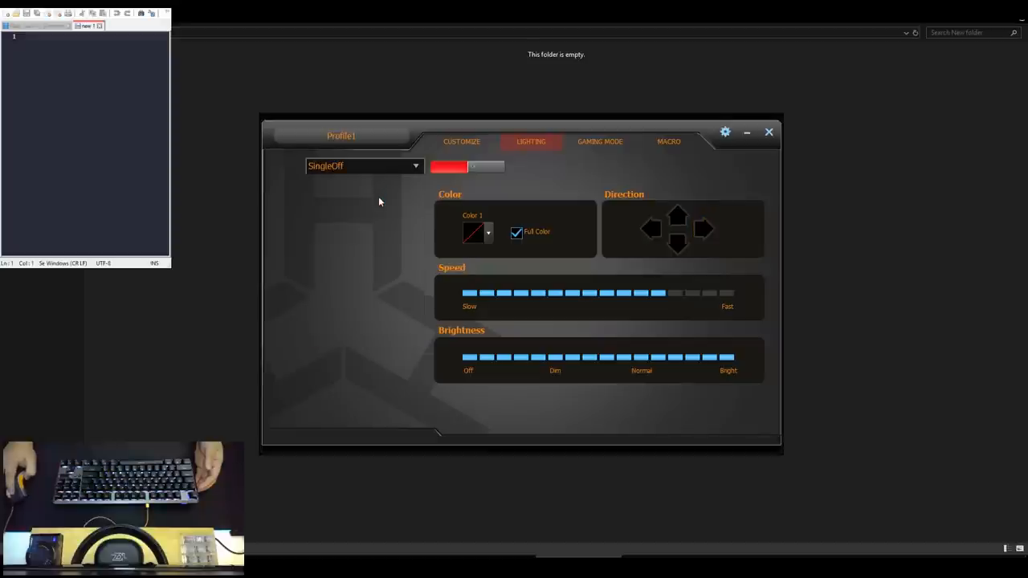
{"action": "left_click", "coordinate": [364, 166]}
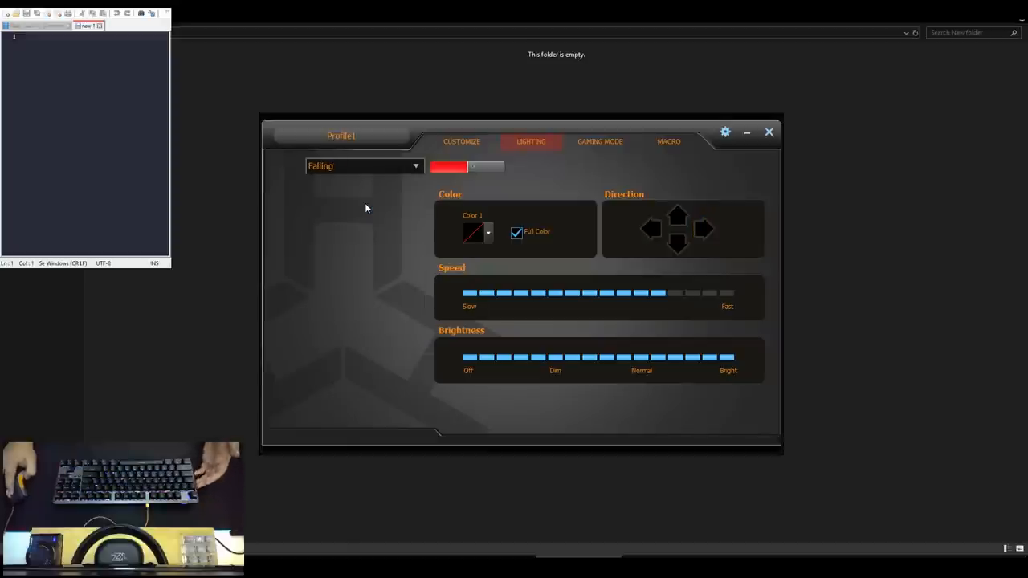
{"action": "left_click", "coordinate": [364, 165]}
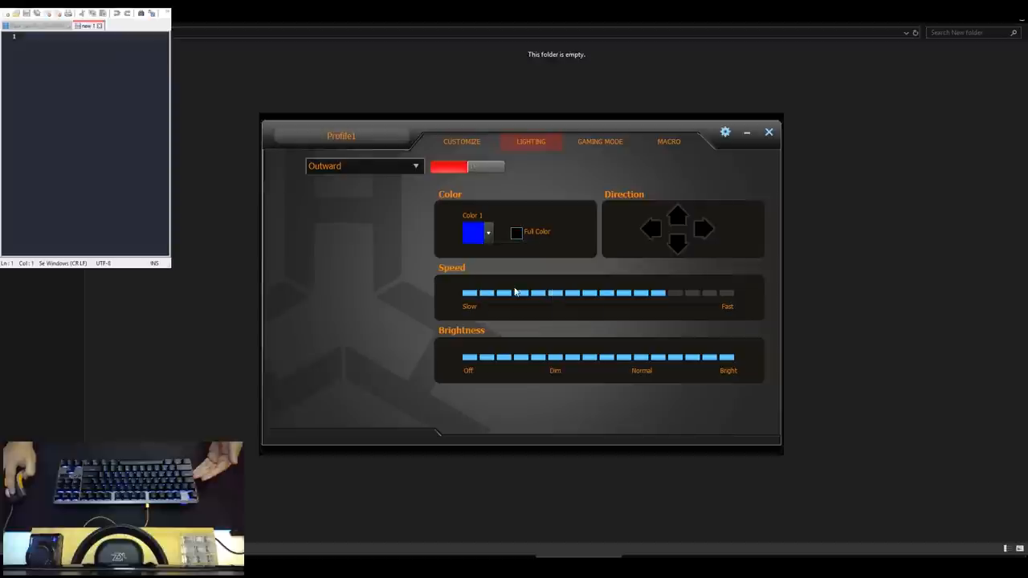
Turn full colour on, choose Scrolling and apply red to the chosen keys
{"action": "left_click", "coordinate": [517, 231]}
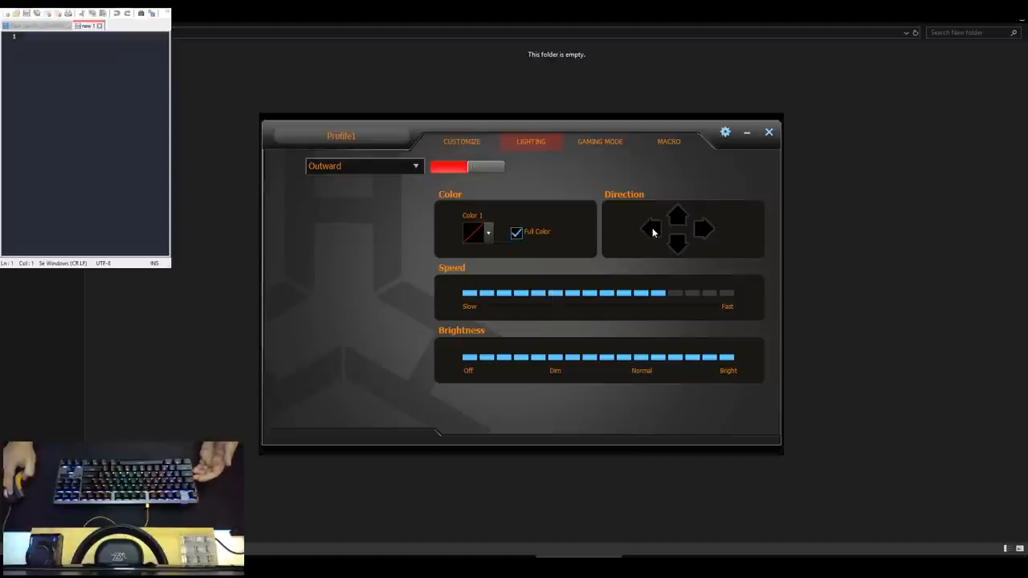
{"action": "left_click", "coordinate": [363, 166]}
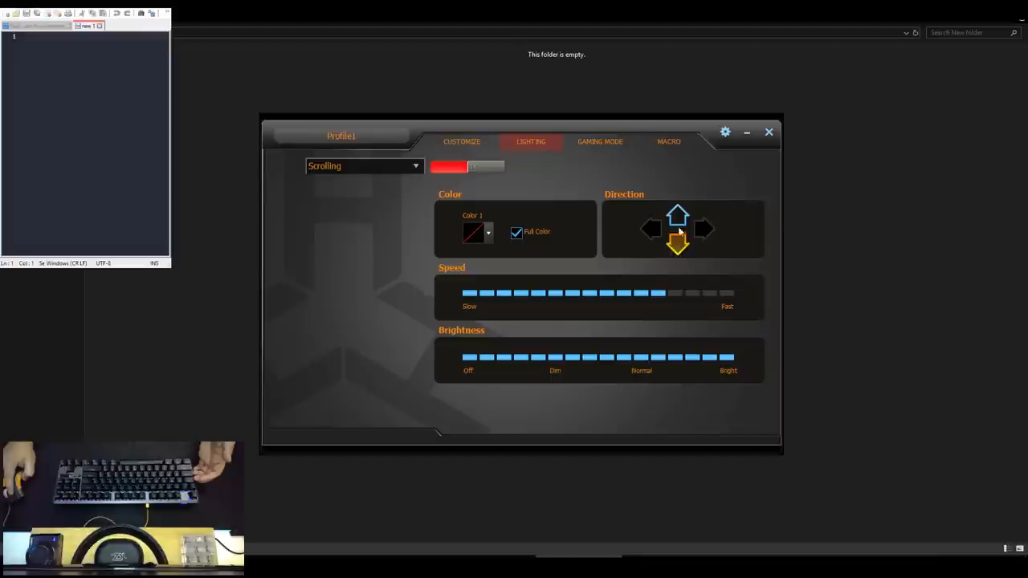
{"action": "mouse_move", "coordinate": [674, 261]}
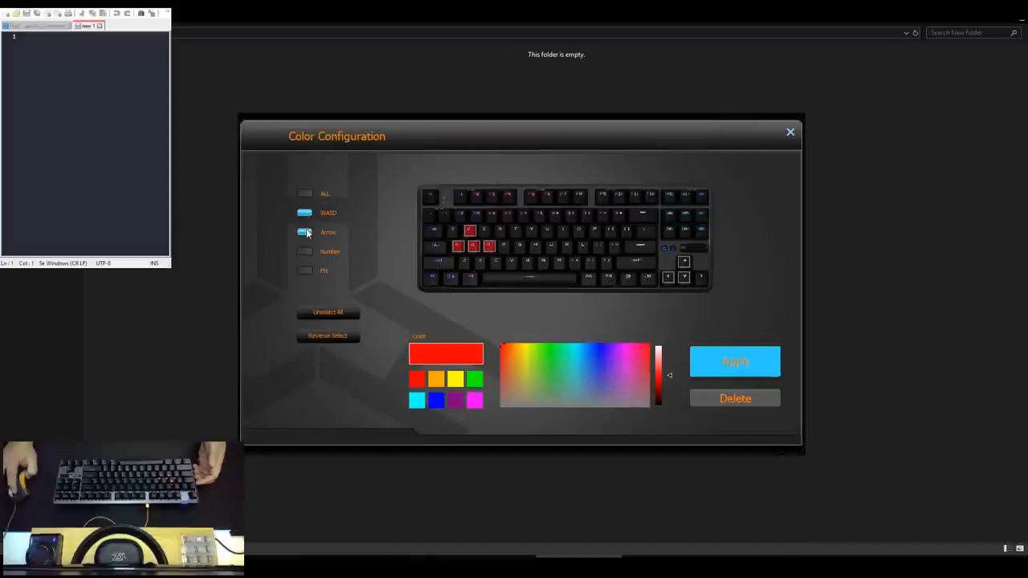
{"action": "left_click", "coordinate": [305, 270]}
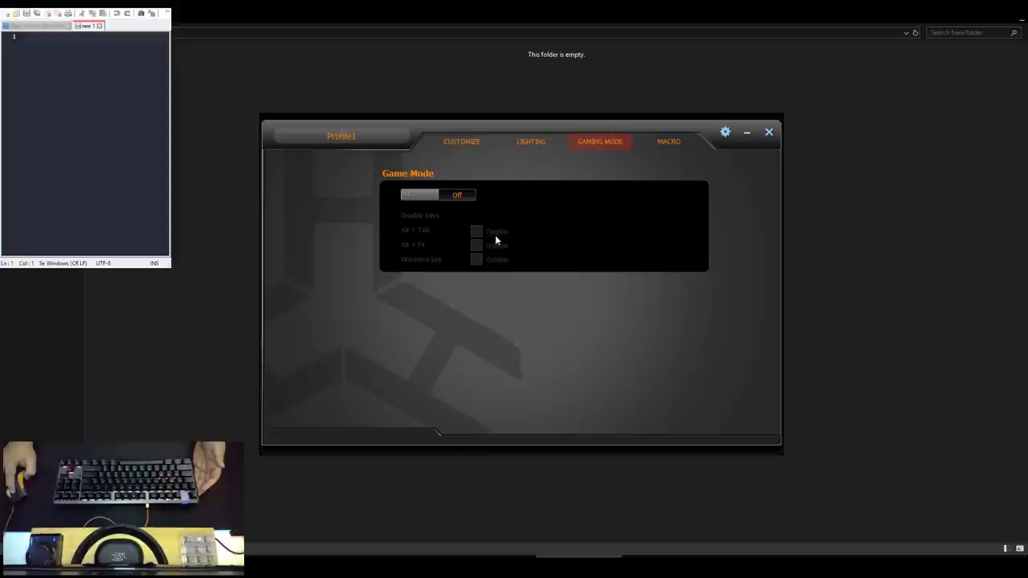
Turn Game Mode on with Alt + Tab, Alt + F4 and Windows key disabled
{"action": "left_click", "coordinate": [417, 194]}
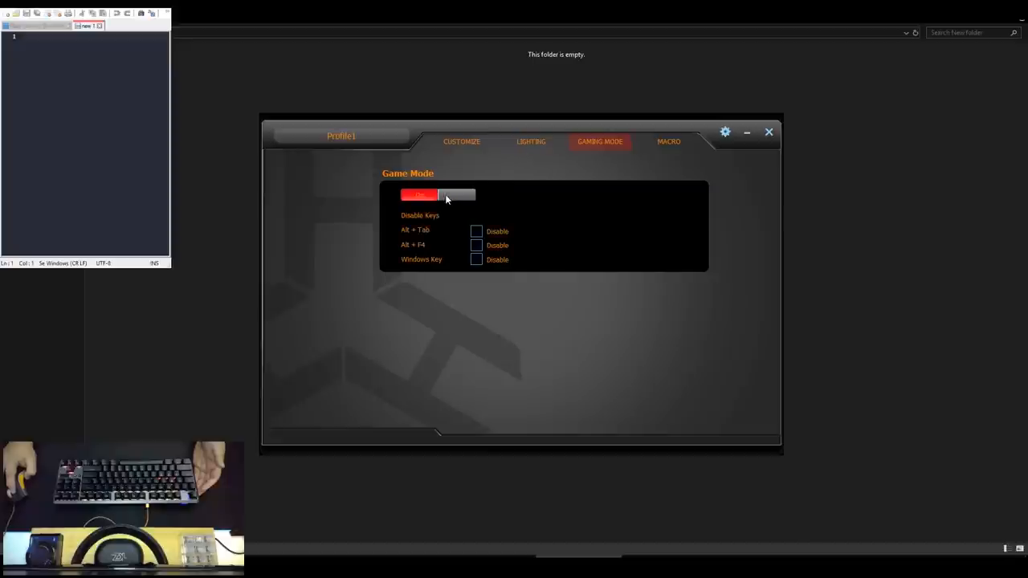
{"action": "left_click", "coordinate": [475, 231]}
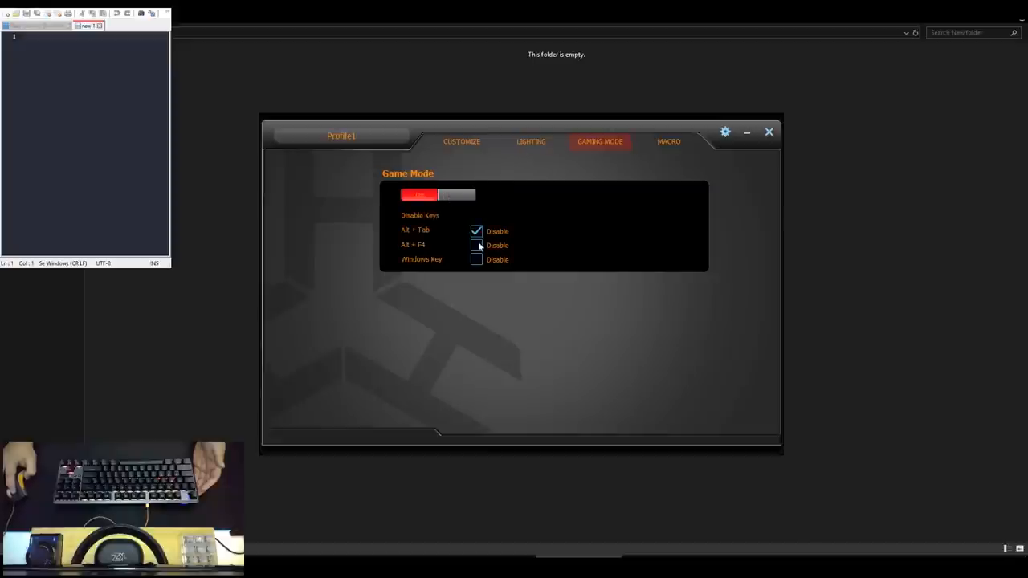
{"action": "left_click", "coordinate": [475, 260]}
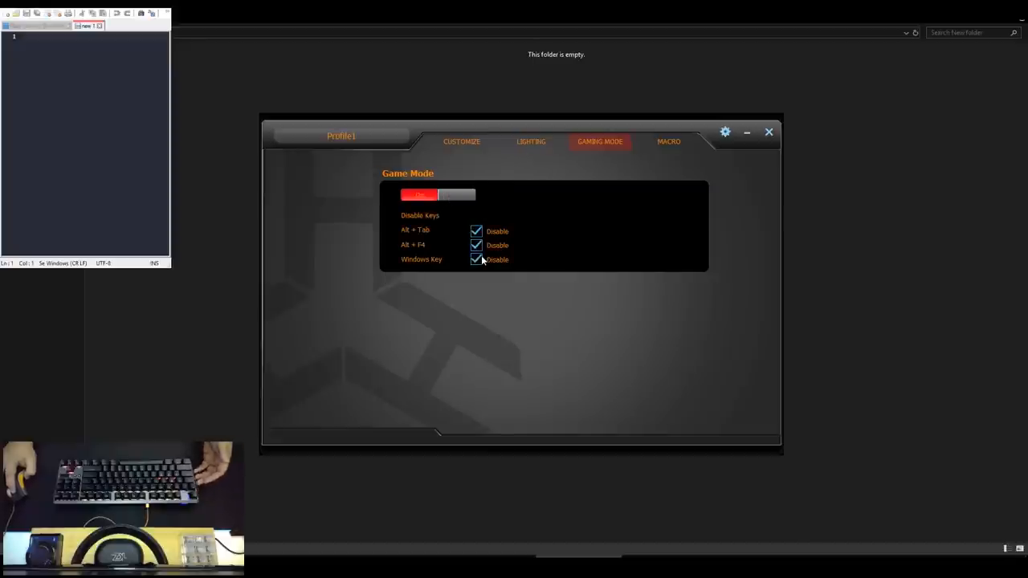
{"action": "left_click", "coordinate": [461, 141]}
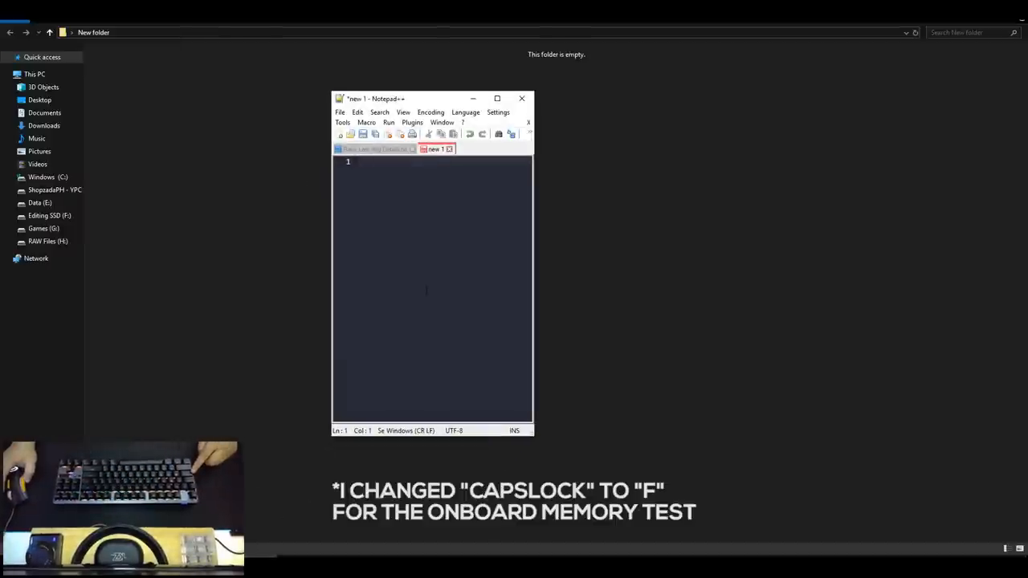
Type a row of f characters using the remapped Caps Lock key
{"action": "type", "text": "fffff"}
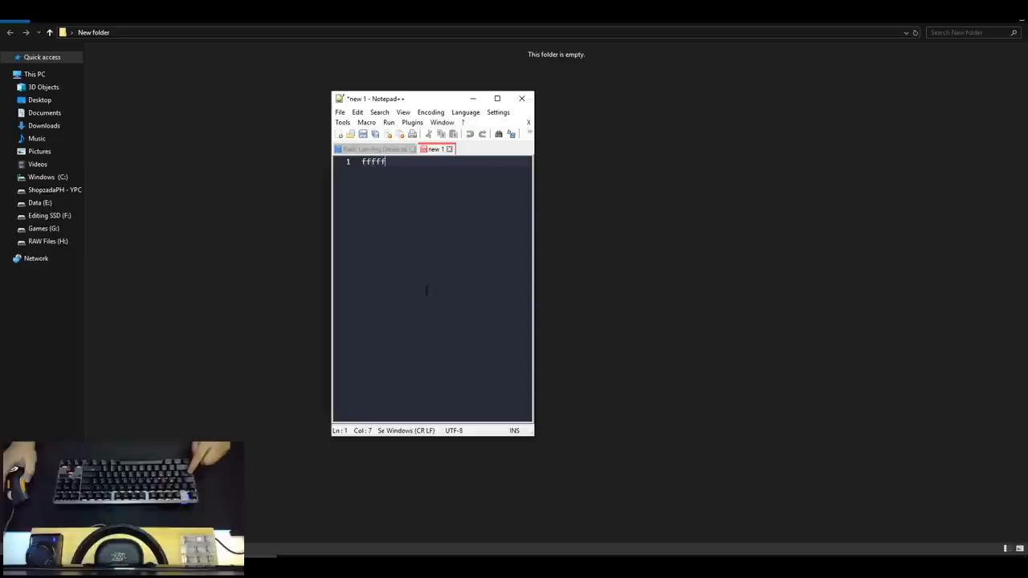
{"action": "type", "text": "fff"}
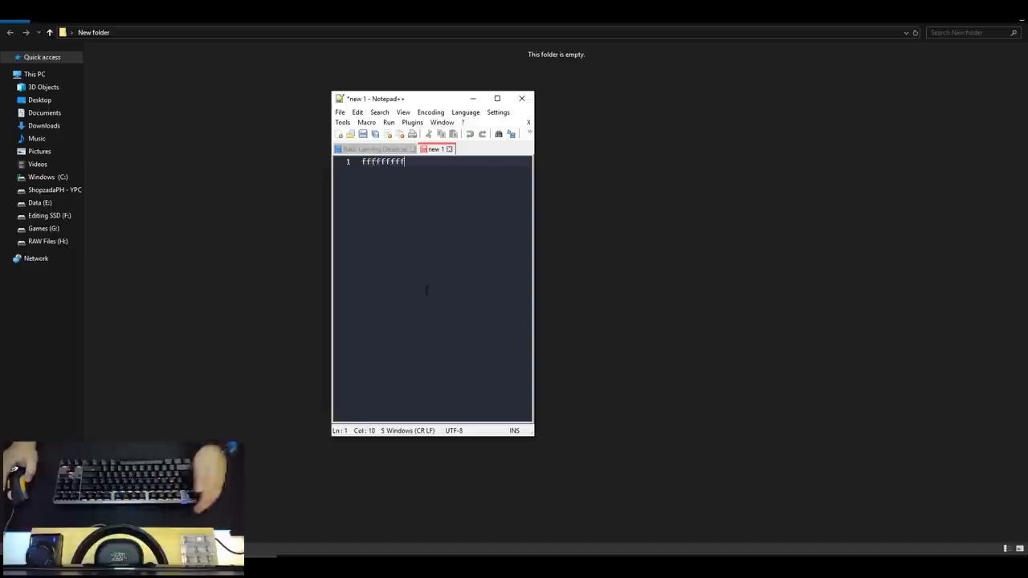